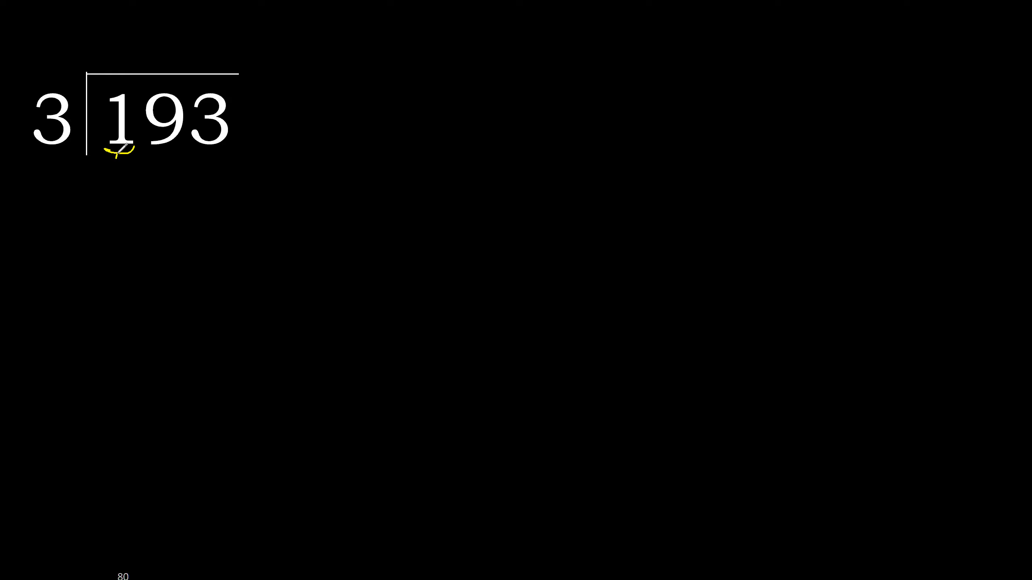
Step: Draw a yellow arc from the divisor 3 under the digits 1 and 9 of 193
{"action": "left_click_drag", "start_coordinate": [128, 144], "coordinate": [72, 198]}
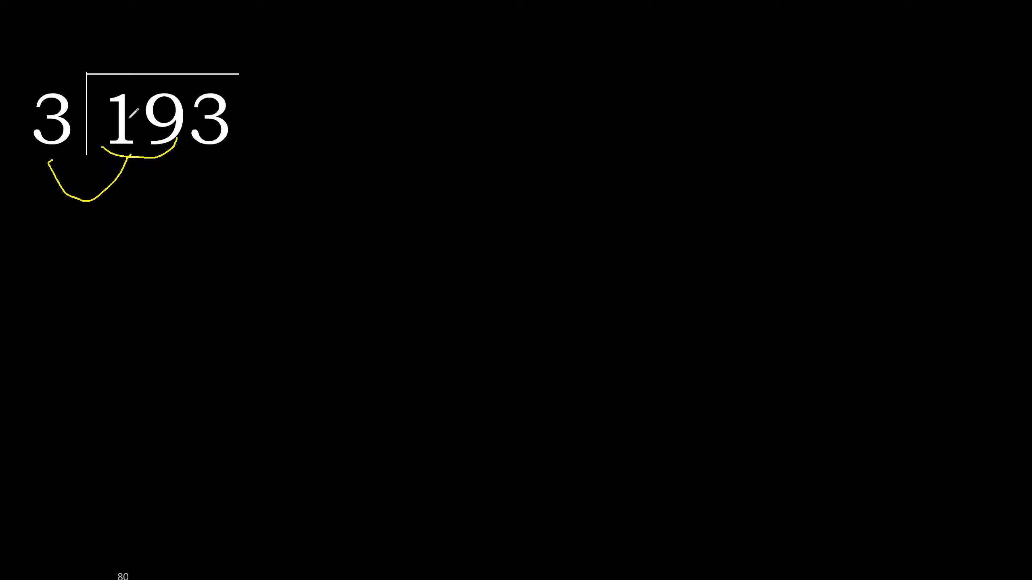